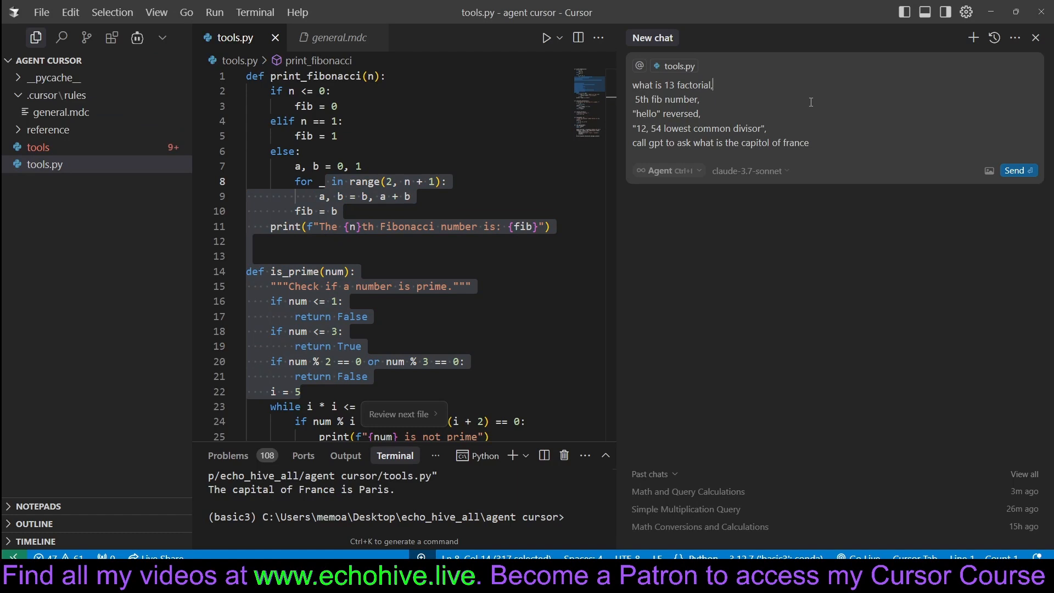
- Send the five factorial, Fibonacci, reverse, GCD and capital queries to the agent, then select its output
click(1018, 170)
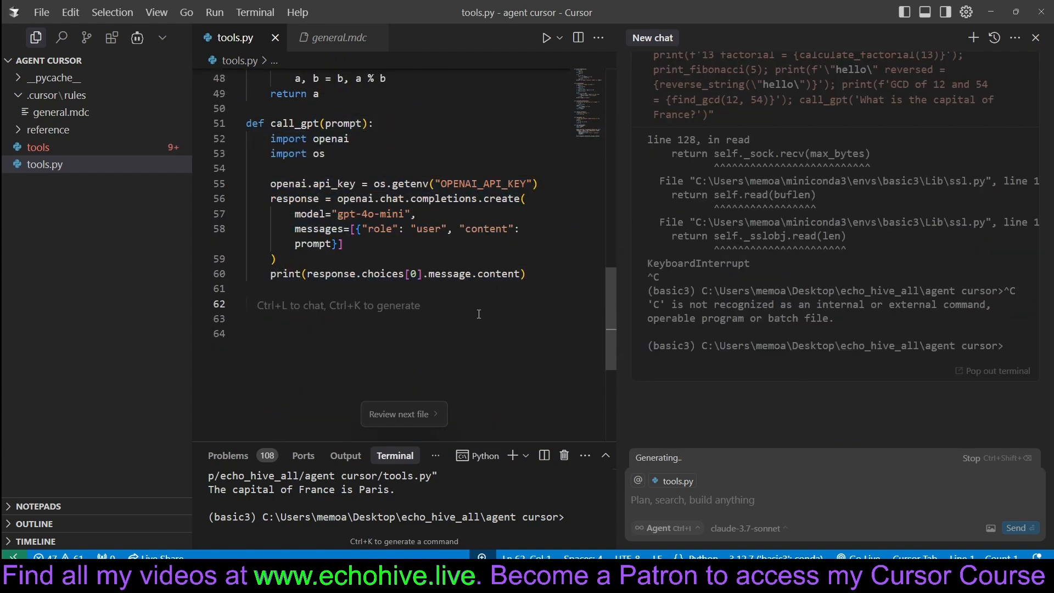
drag(253, 123, 528, 283)
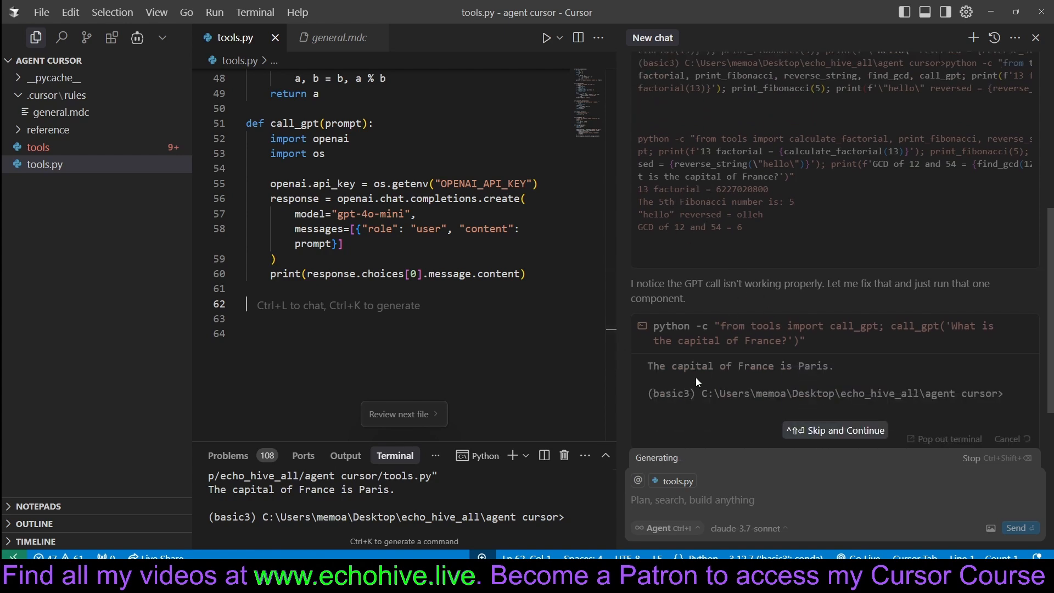
mouse_move(737, 366)
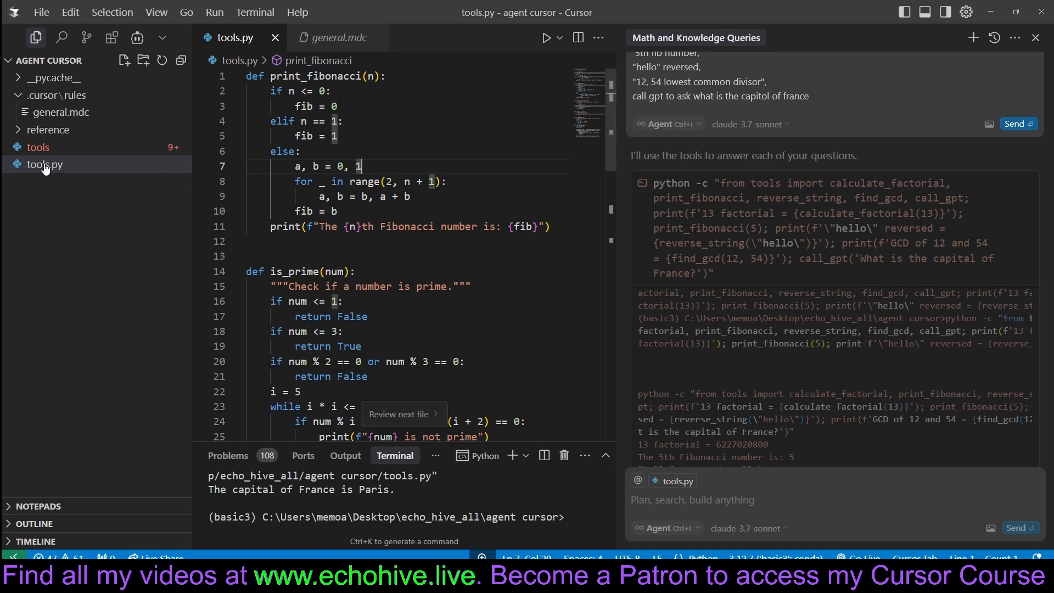
click(329, 37)
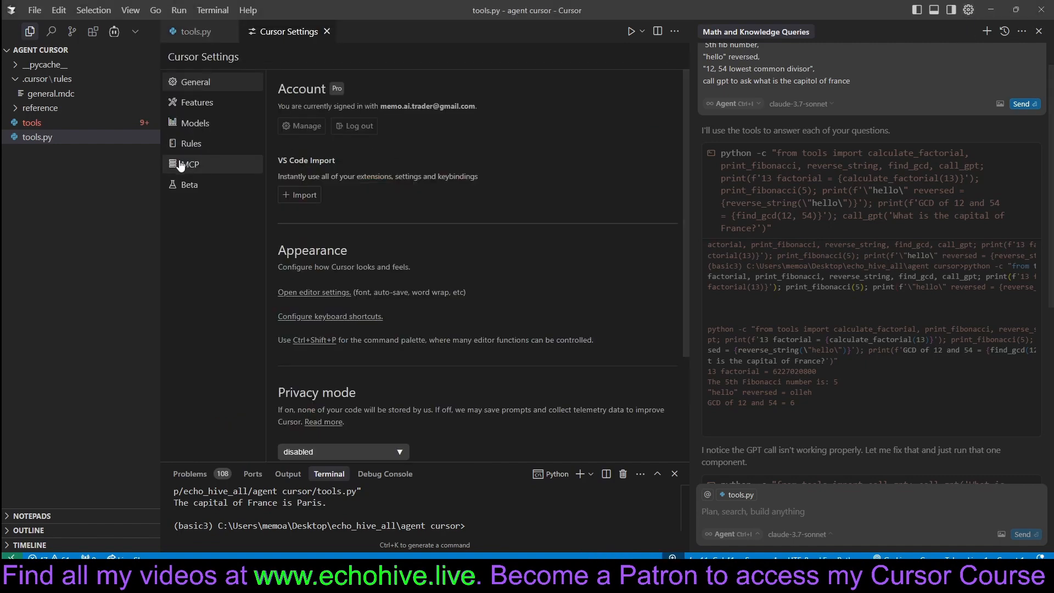
click(191, 164)
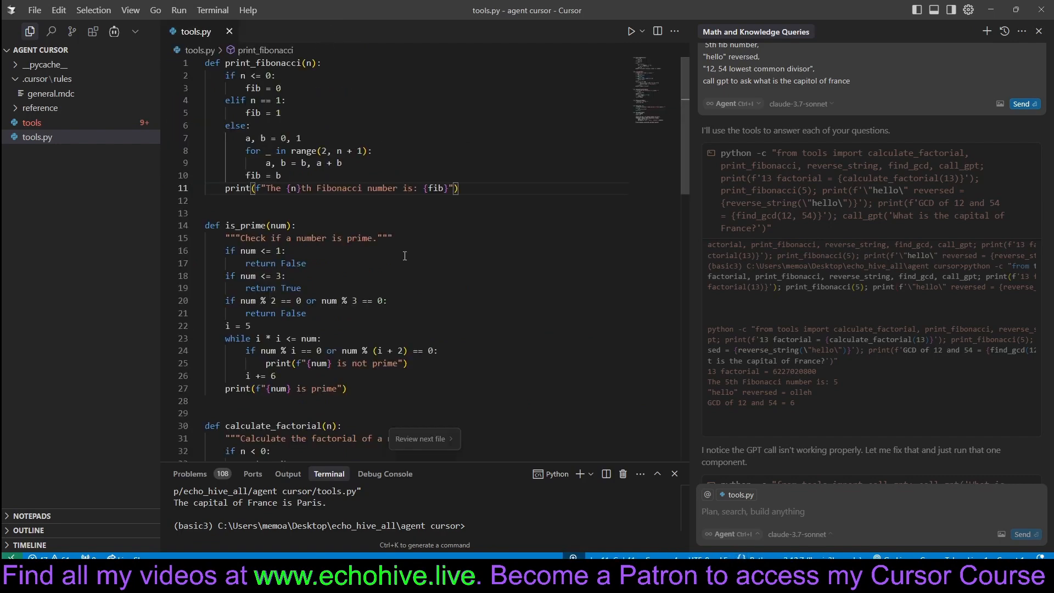
- Make calculate_factorial print "The factorial of {n} is {result}" and update the later functions
scroll(down, 3)
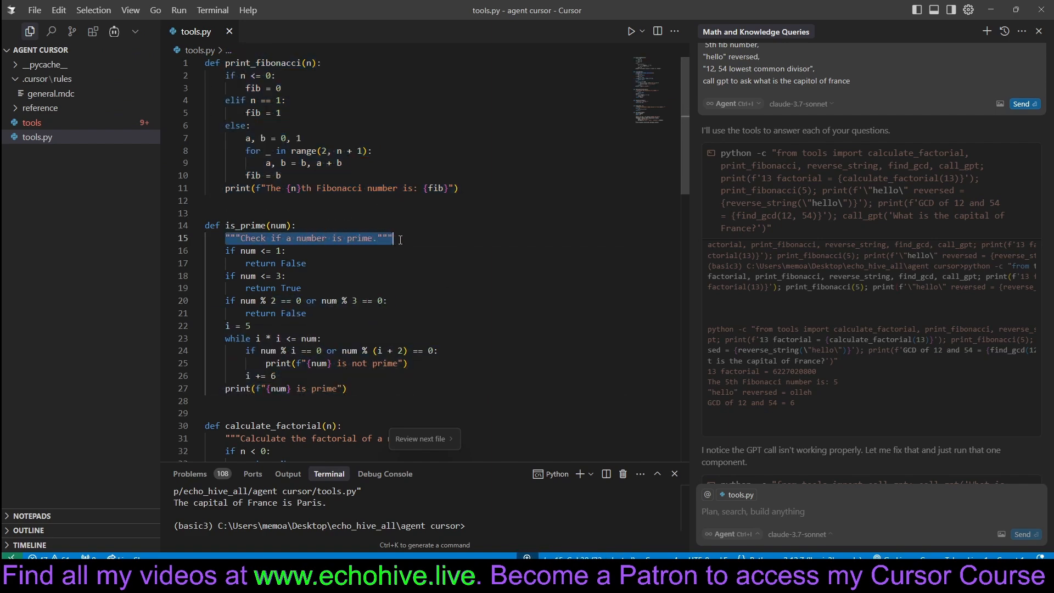
scroll(down, 3)
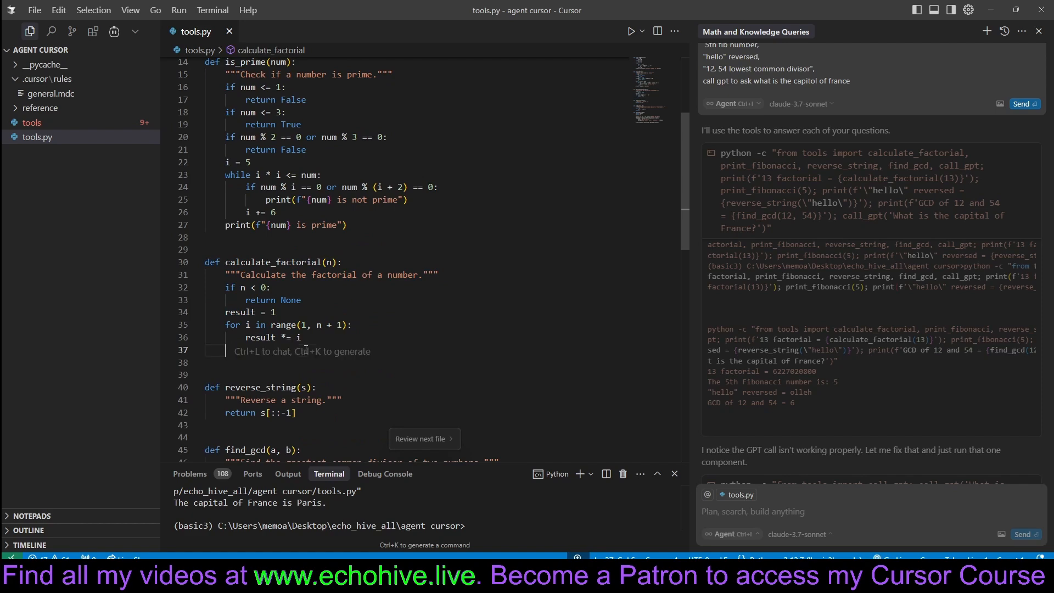
text(print(f"The factorial of {n} is {result}"))
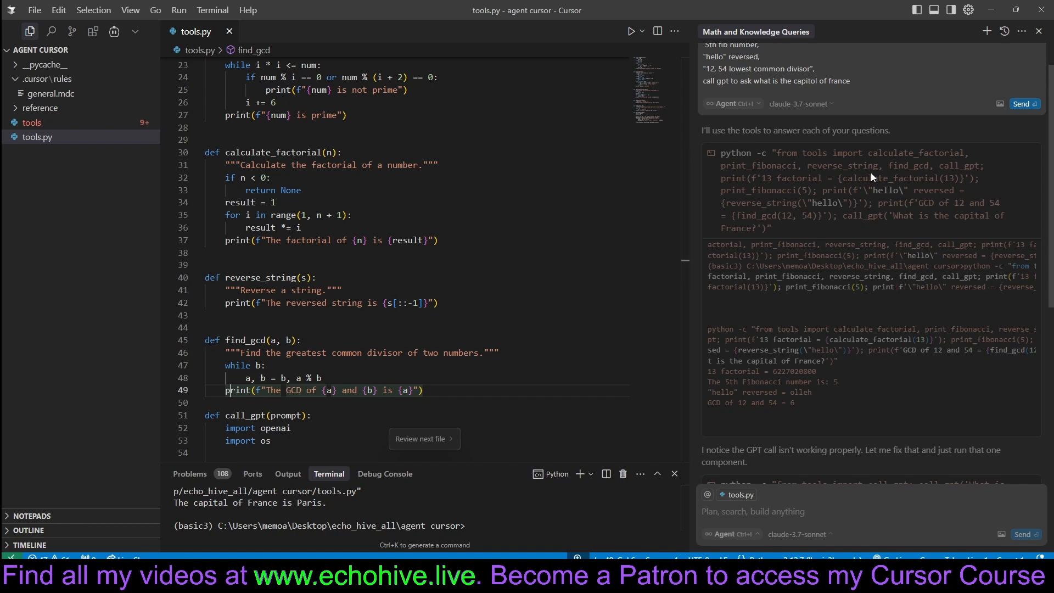
mouse_move(782, 378)
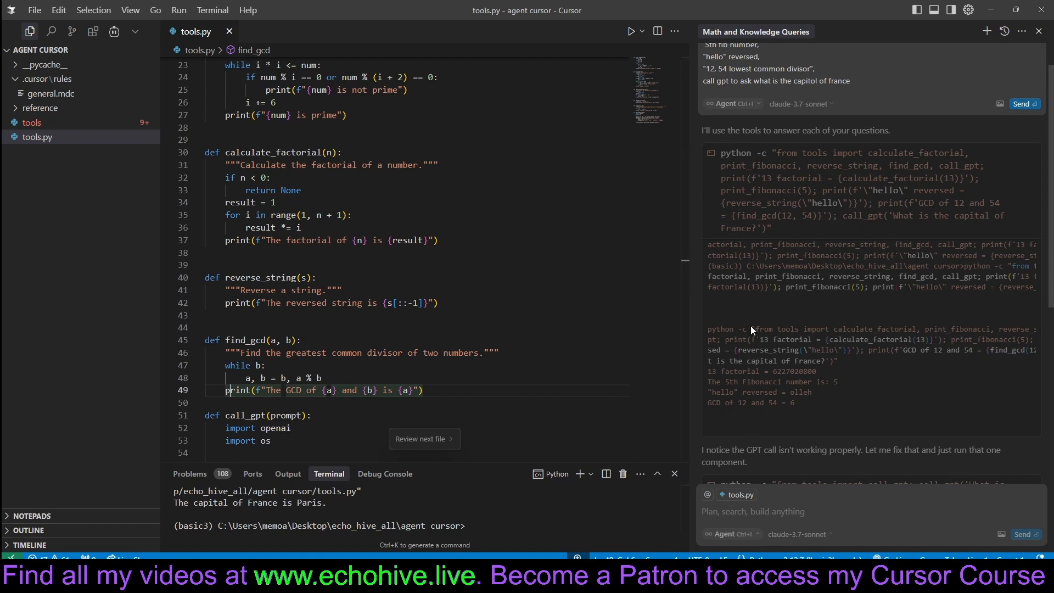
mouse_move(792, 370)
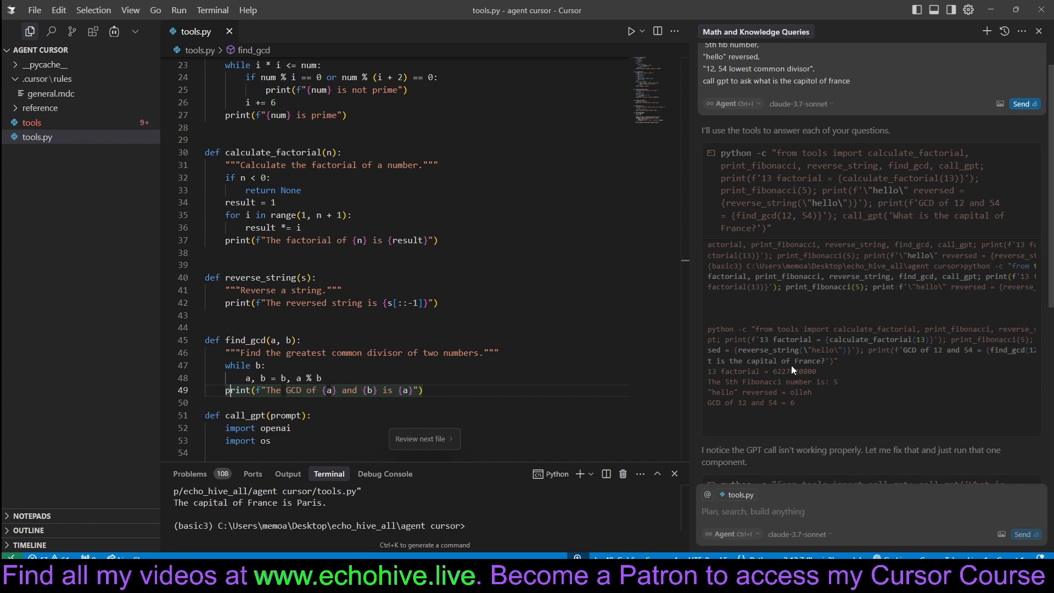
mouse_move(810, 316)
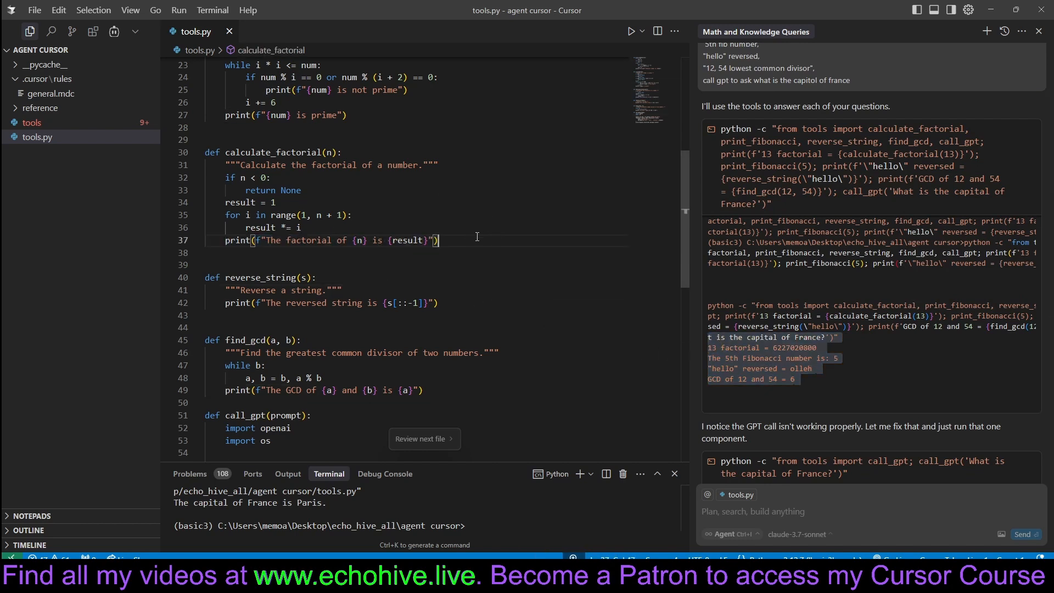
drag(225, 240, 435, 240)
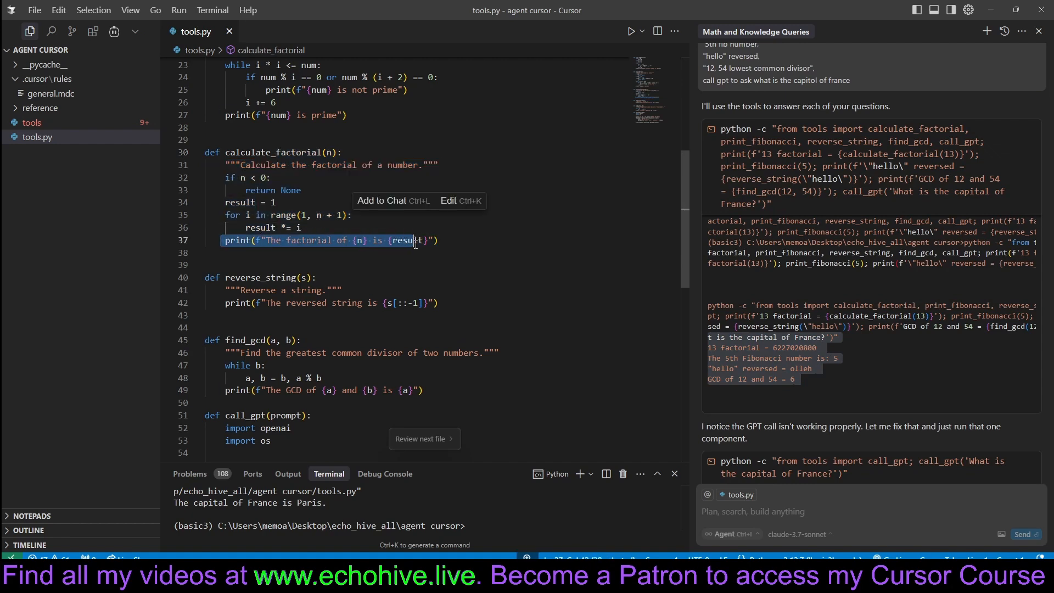
scroll(down, 3)
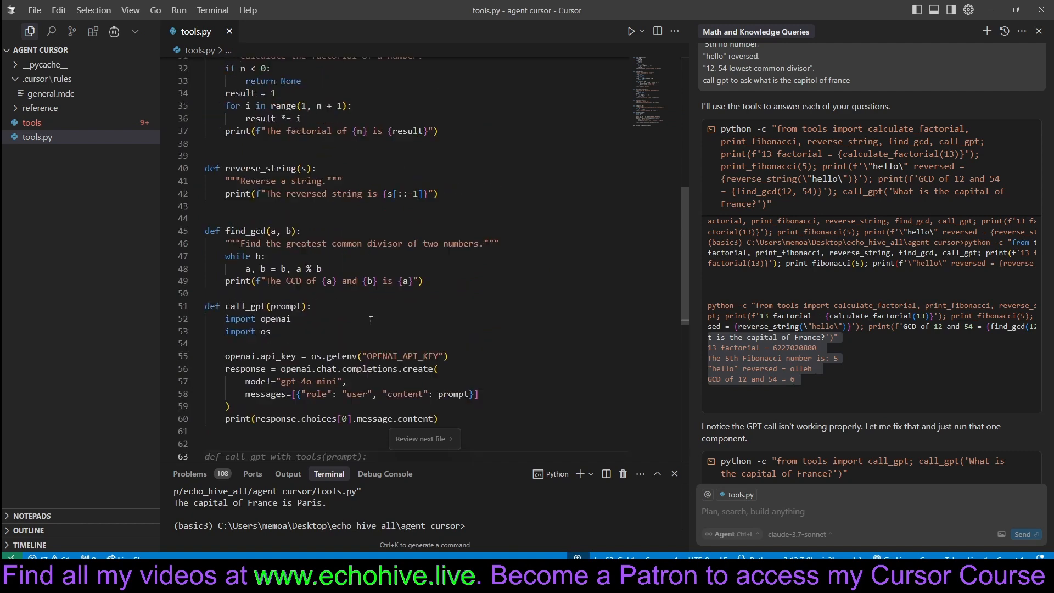
mouse_move(440, 260)
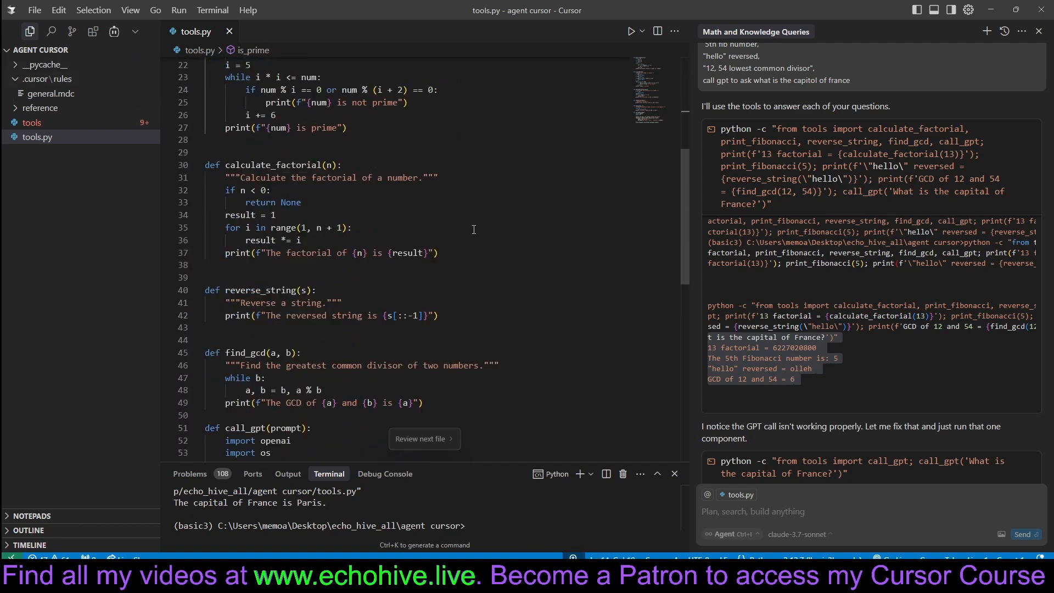
scroll(down, 3)
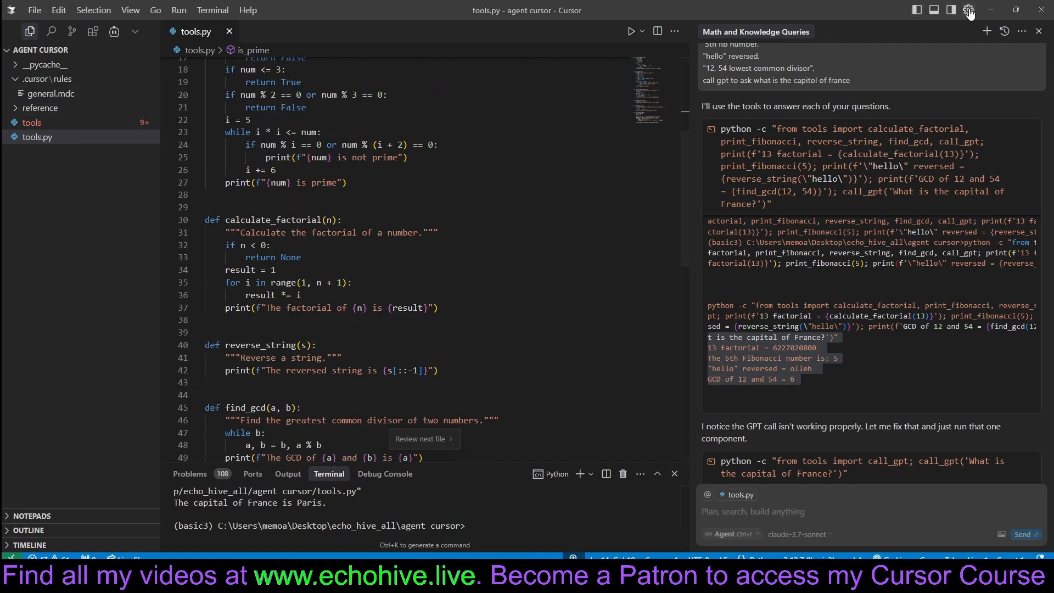
- Open Cursor Settings on the Rules page to reach the general.mdc project rule
click(969, 9)
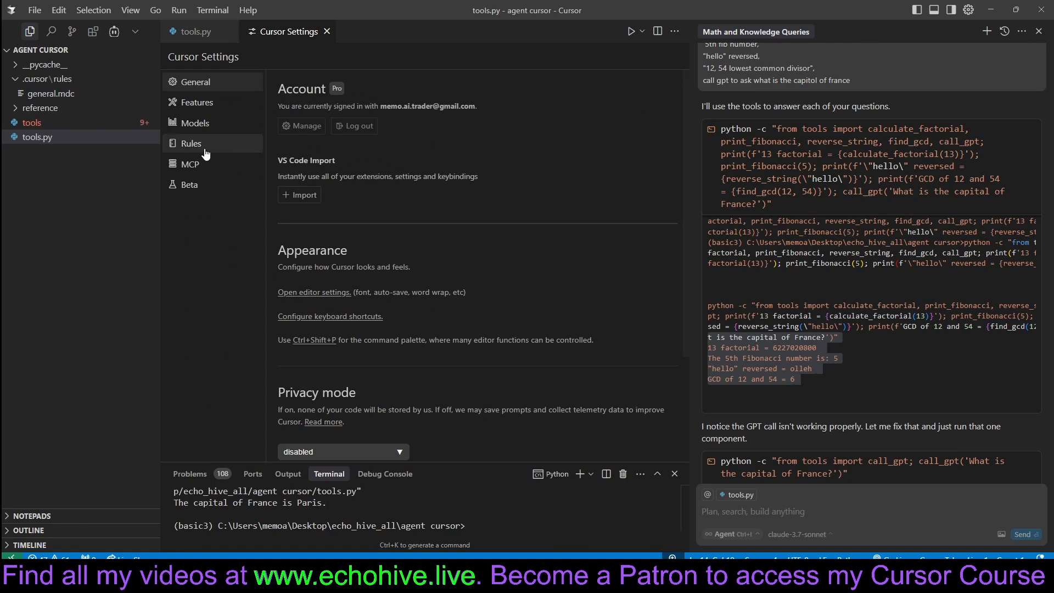
click(192, 143)
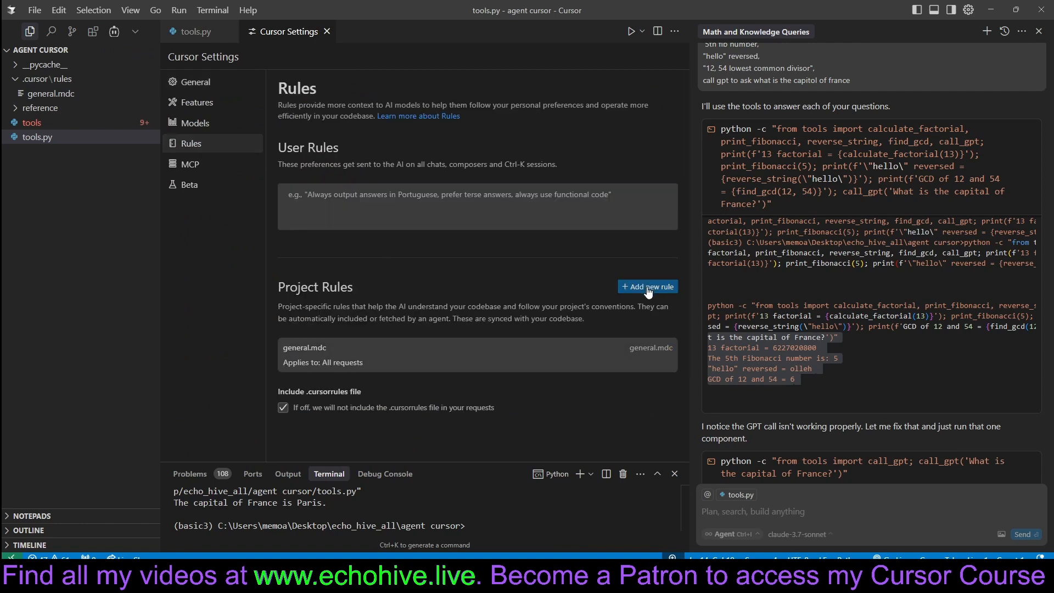
mouse_move(82, 98)
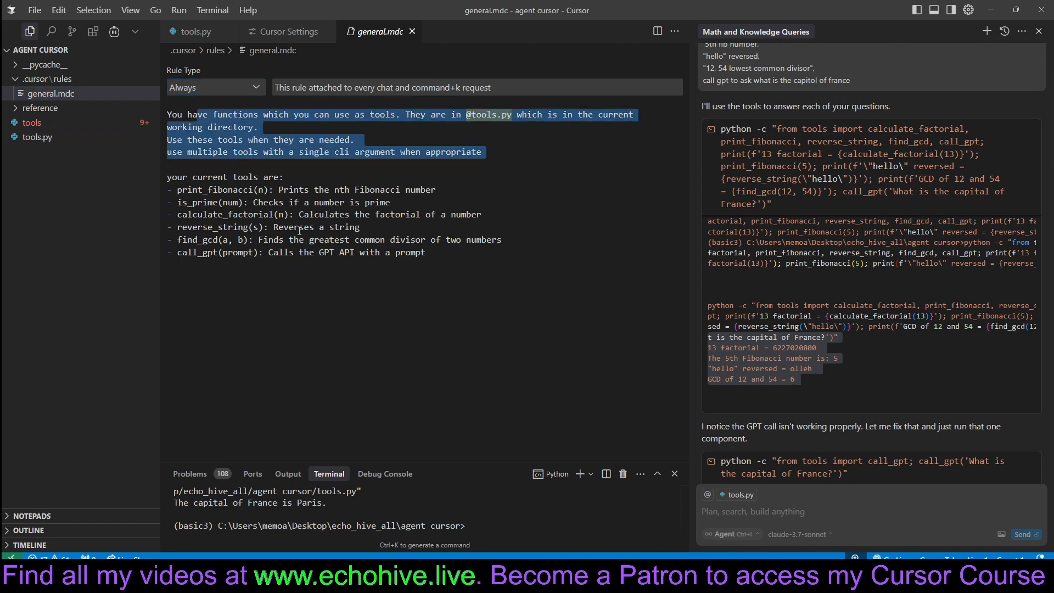
click(167, 165)
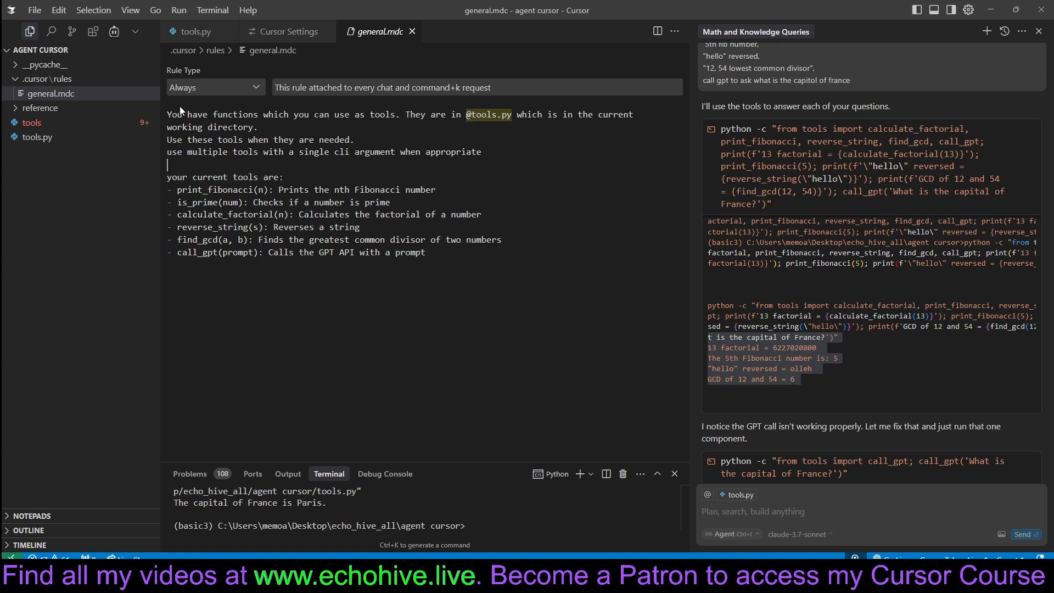
drag(177, 114, 395, 114)
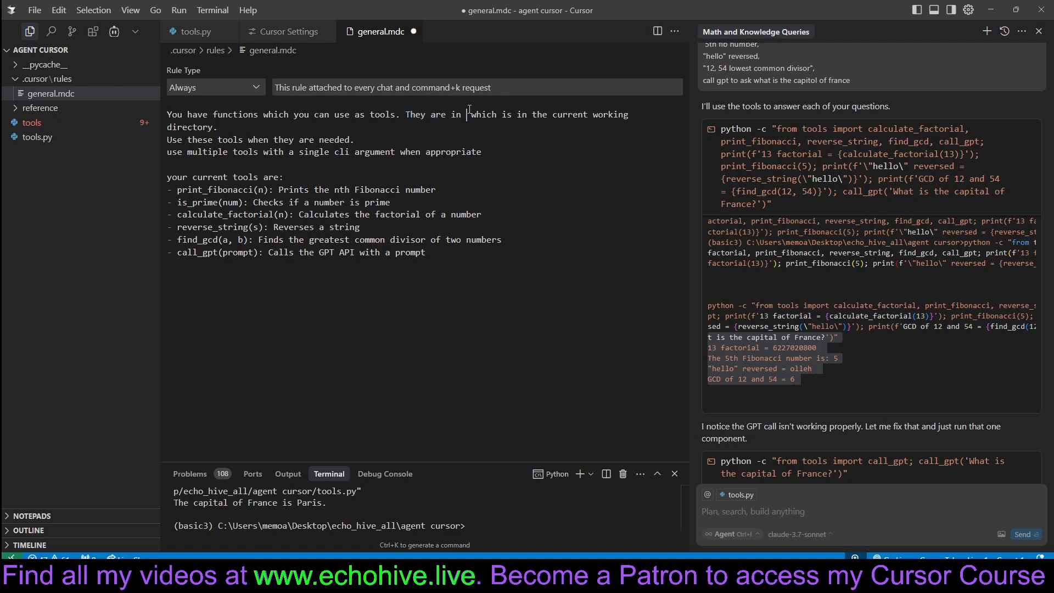
text(@)
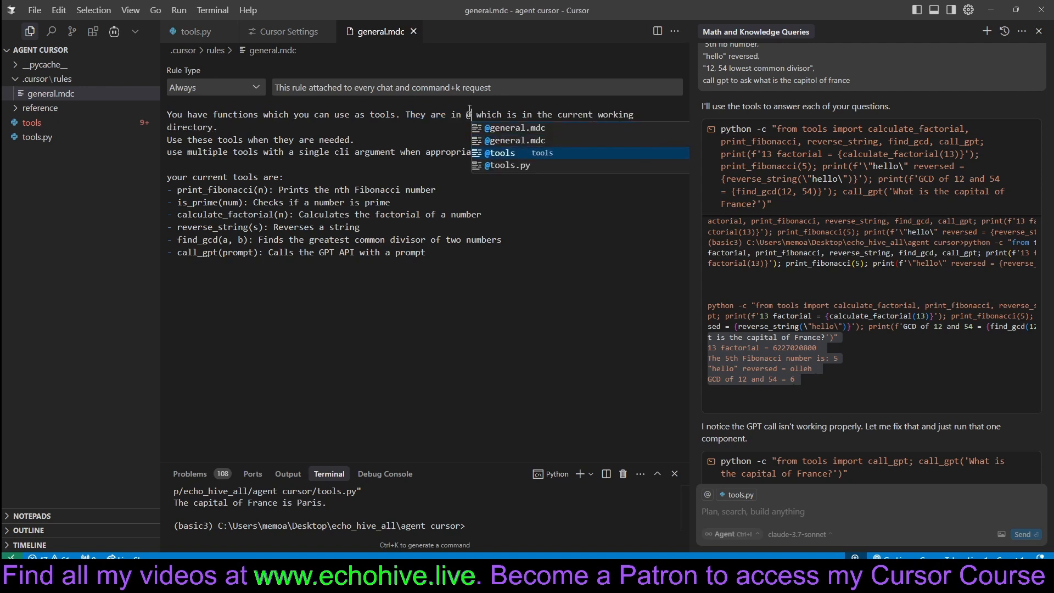
click(507, 165)
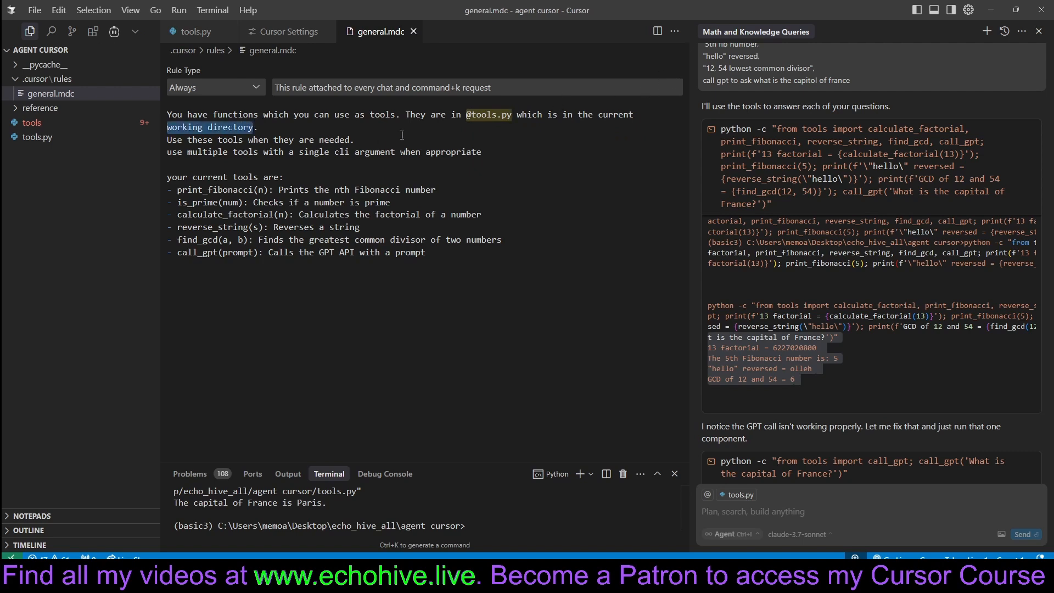
- Delete the multi-tool instruction and tools list, then restore and highlight the calculate_factorial entry
click(214, 140)
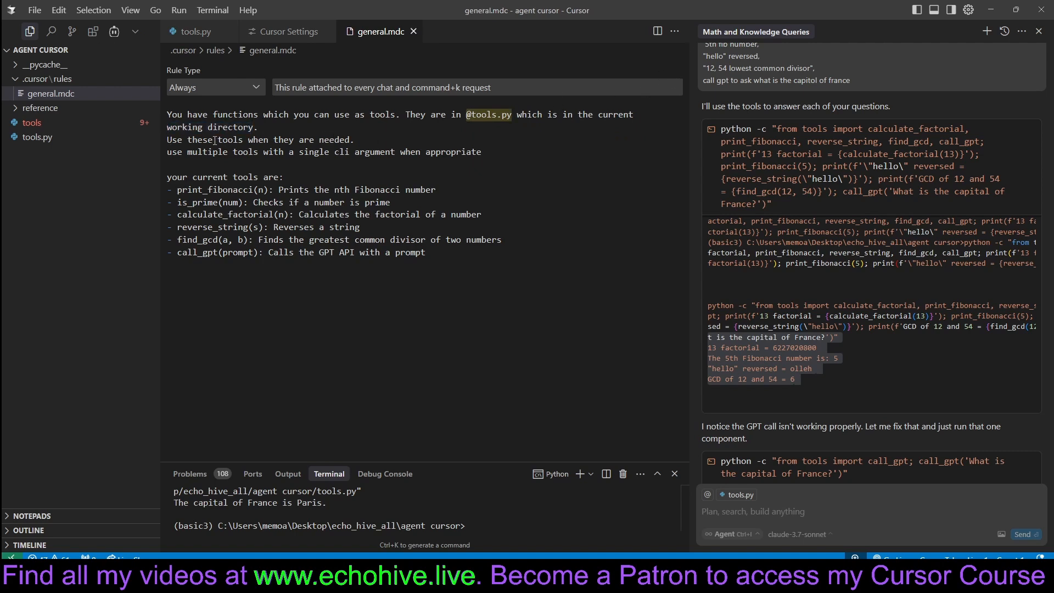
drag(167, 152, 426, 252)
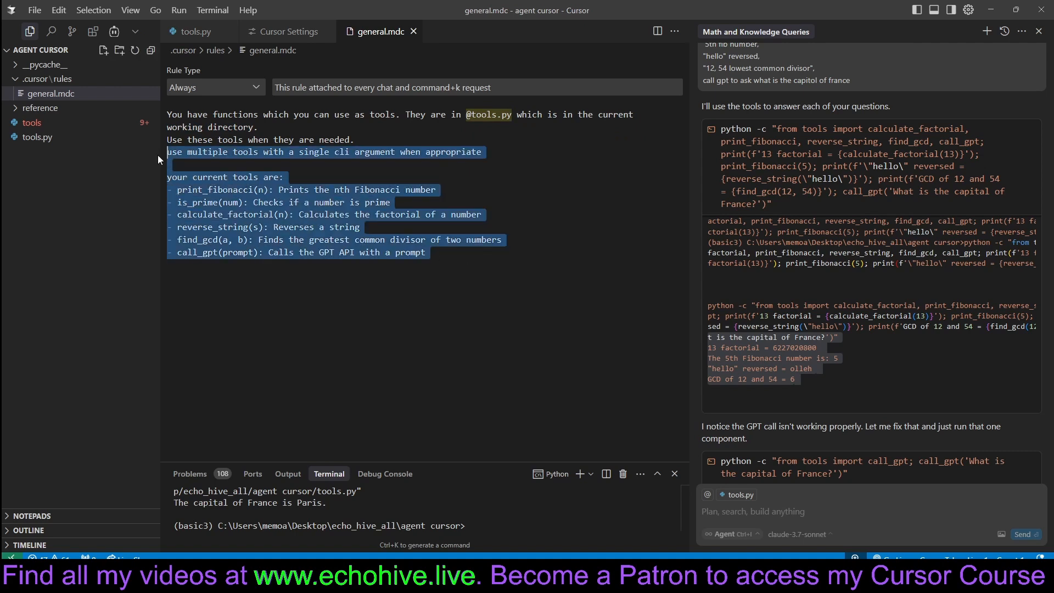
key(Delete)
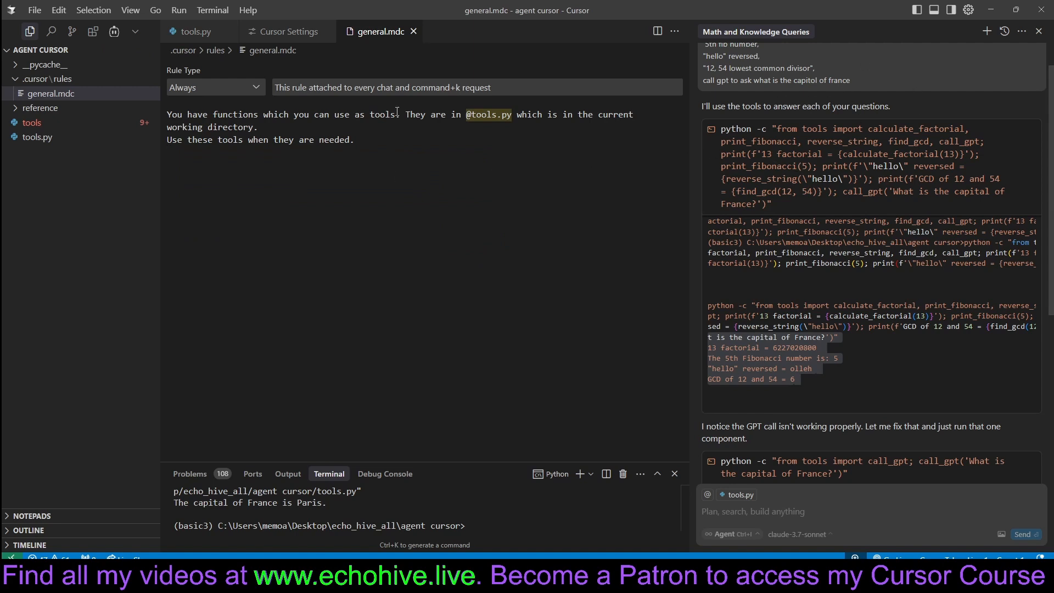
mouse_move(494, 113)
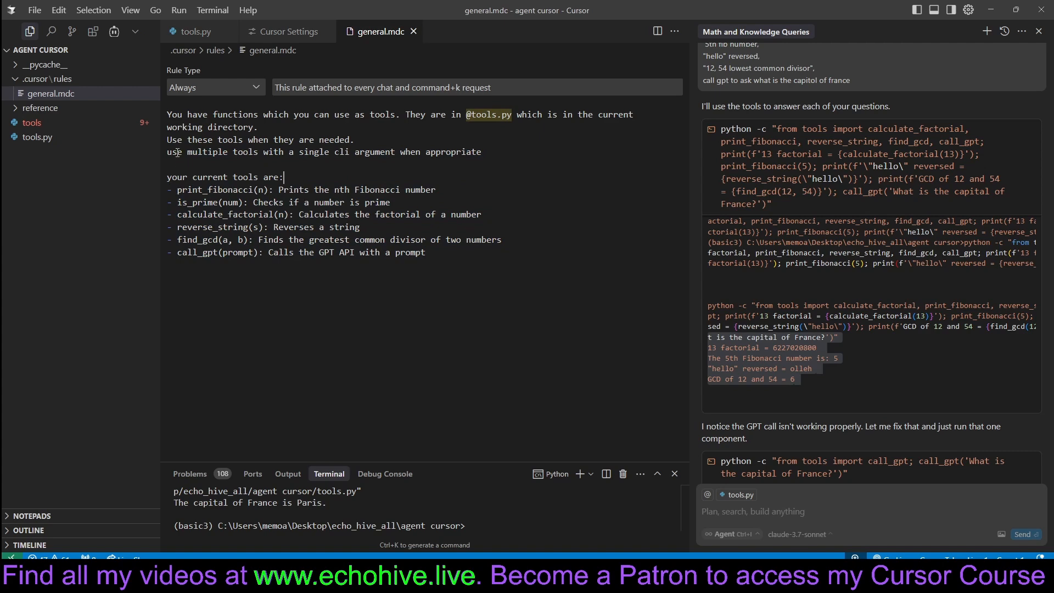
drag(172, 152, 447, 152)
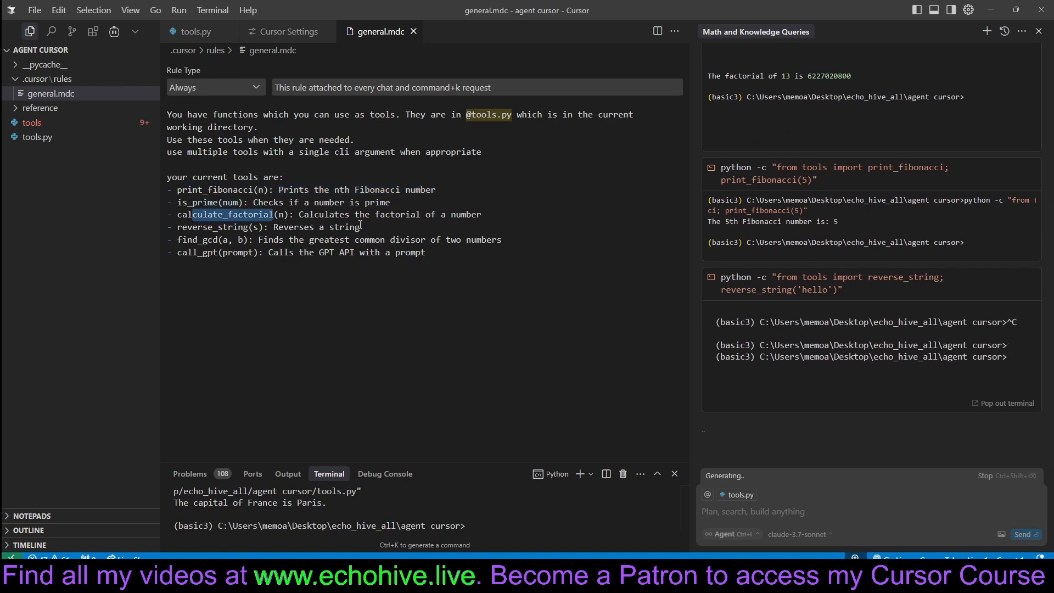
- View the functions in tools.py, then return to the general.mdc tab
click(194, 31)
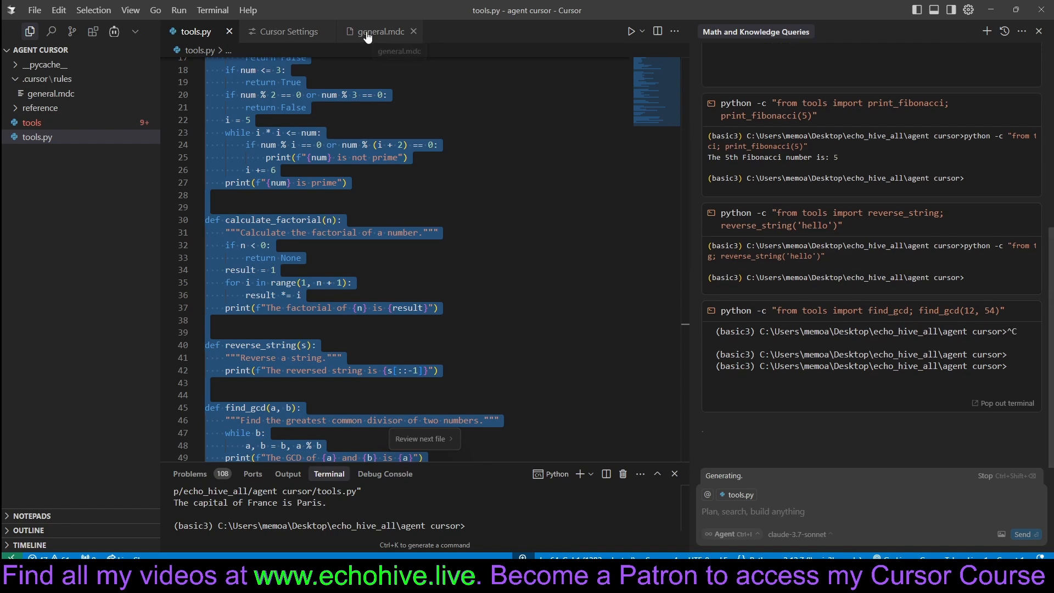
click(378, 31)
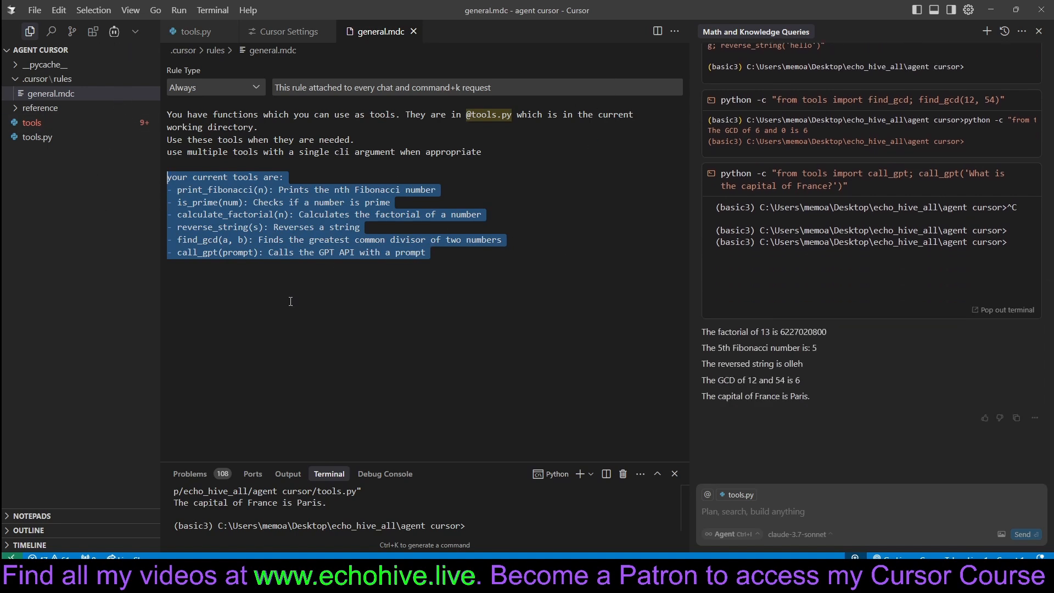
click(227, 264)
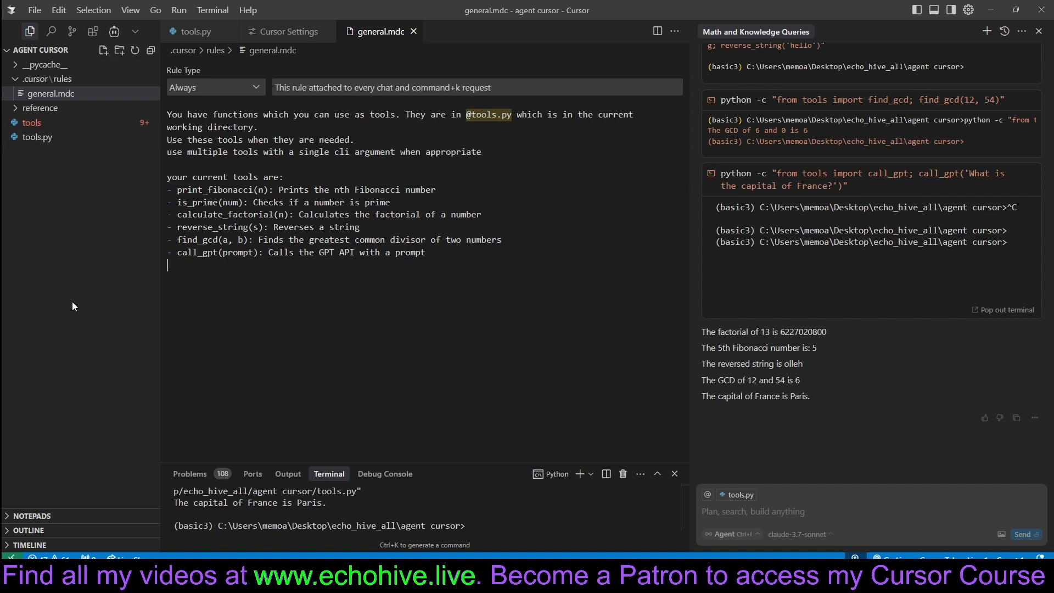
mouse_move(132, 172)
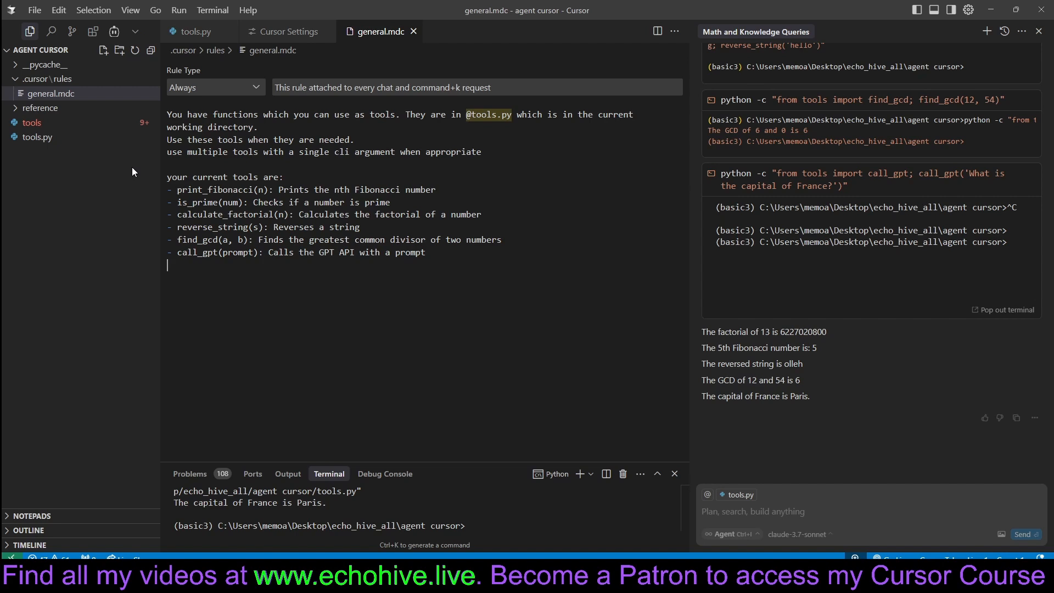
drag(168, 139, 168, 265)
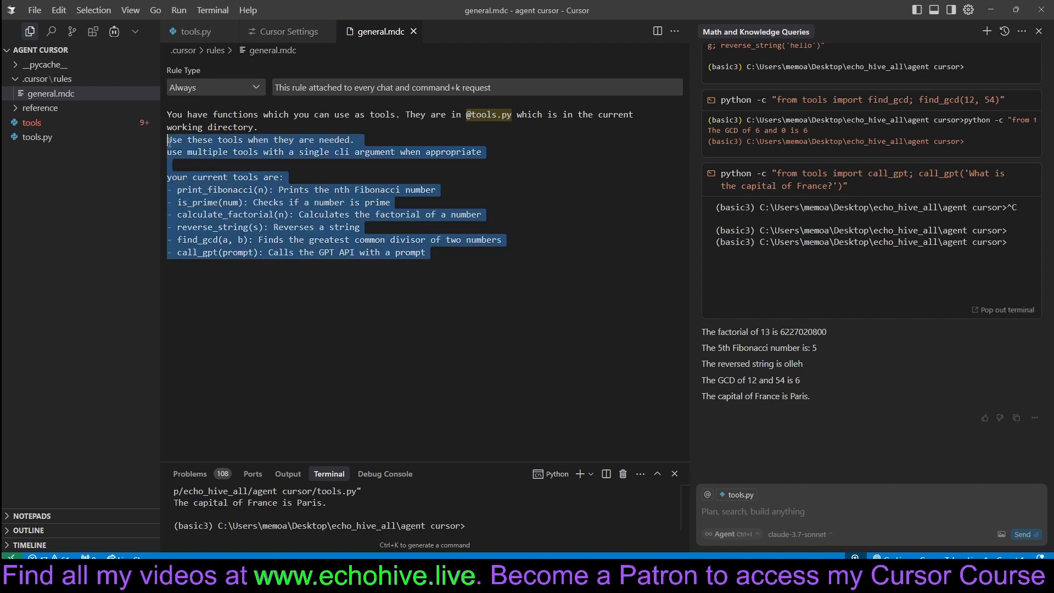
click(384, 290)
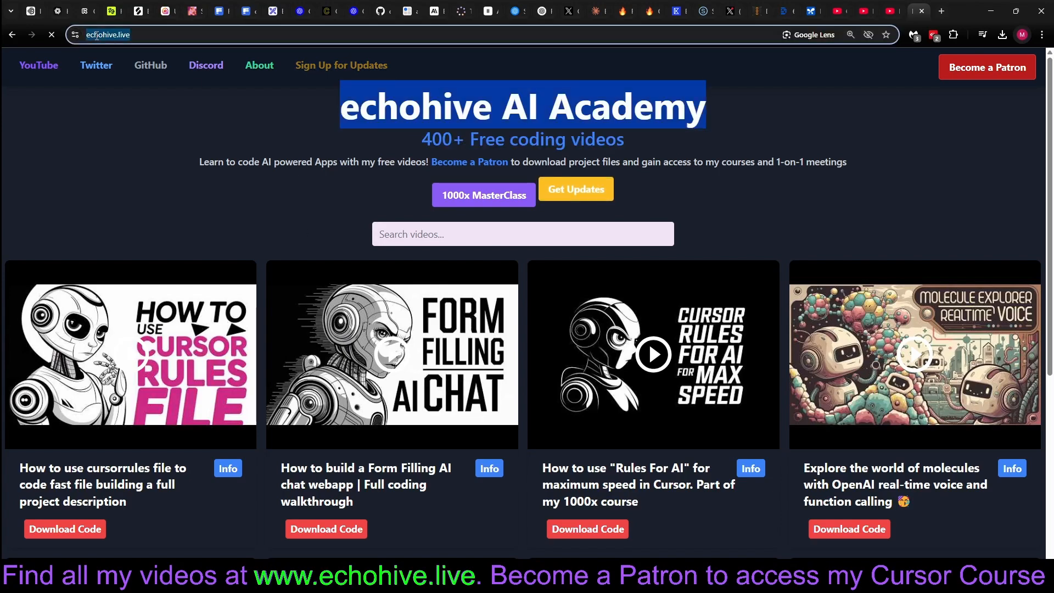
- Scroll the video grid and choose Download Code for the 1000 productivity agents video
scroll(down, 3)
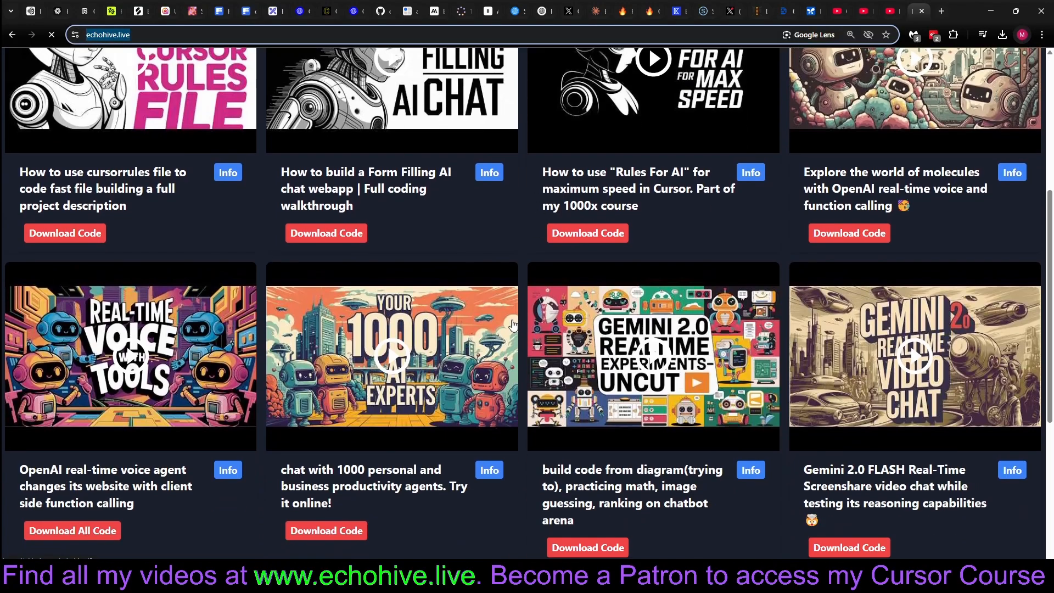
mouse_move(327, 531)
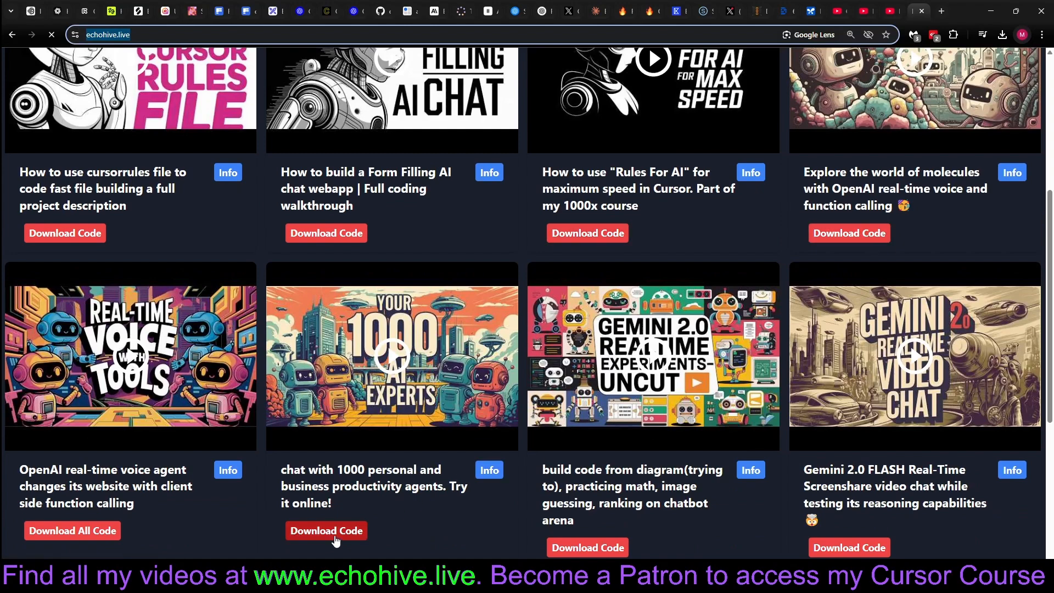
click(326, 531)
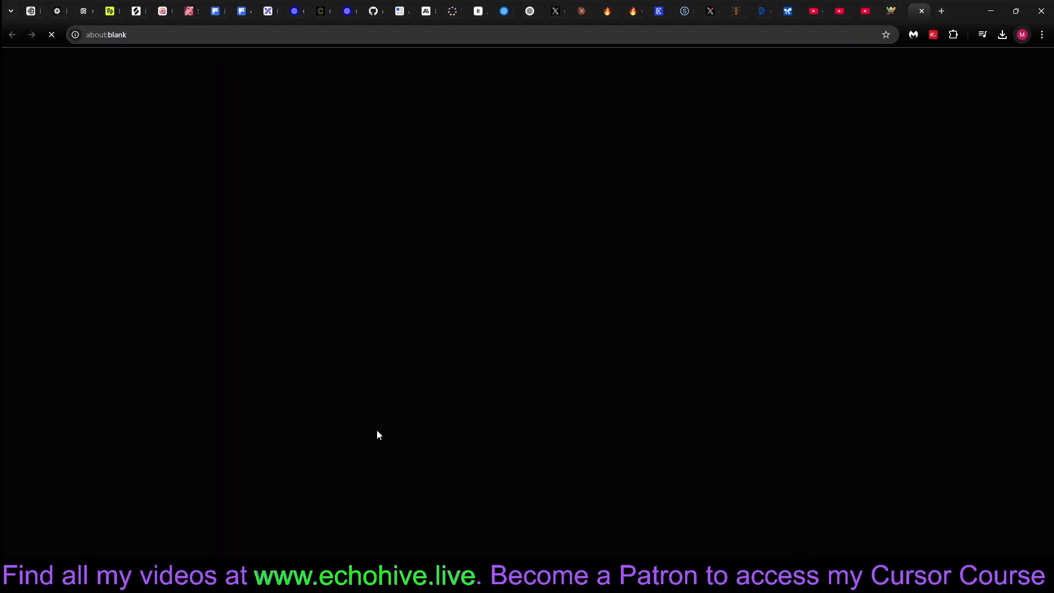